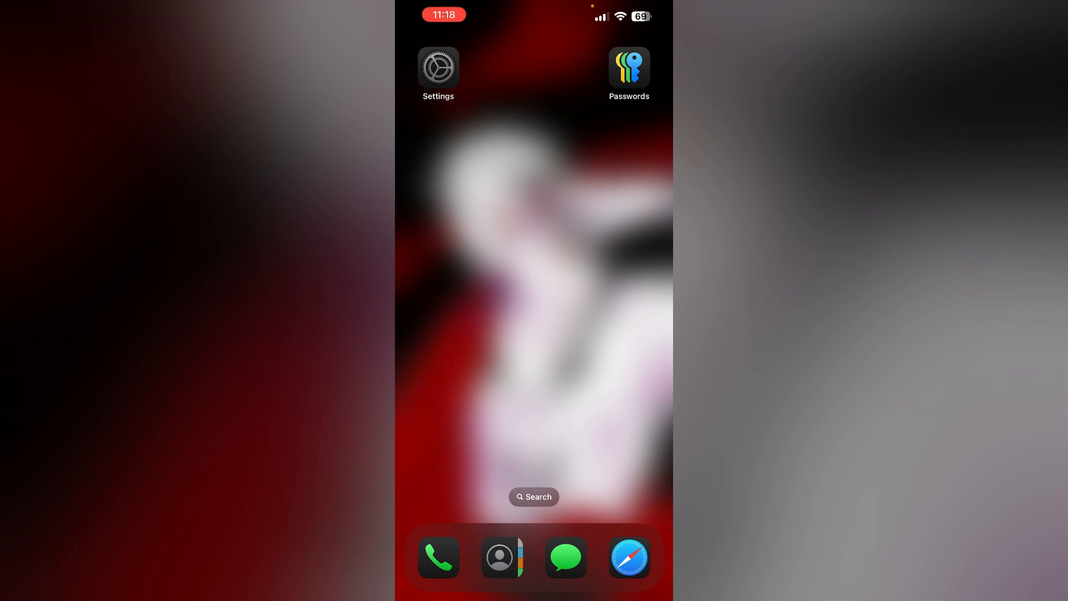
- Show the Recently Deleted section, which holds no deleted passwords to recover
{"action": "left_click", "coordinate": [629, 67]}
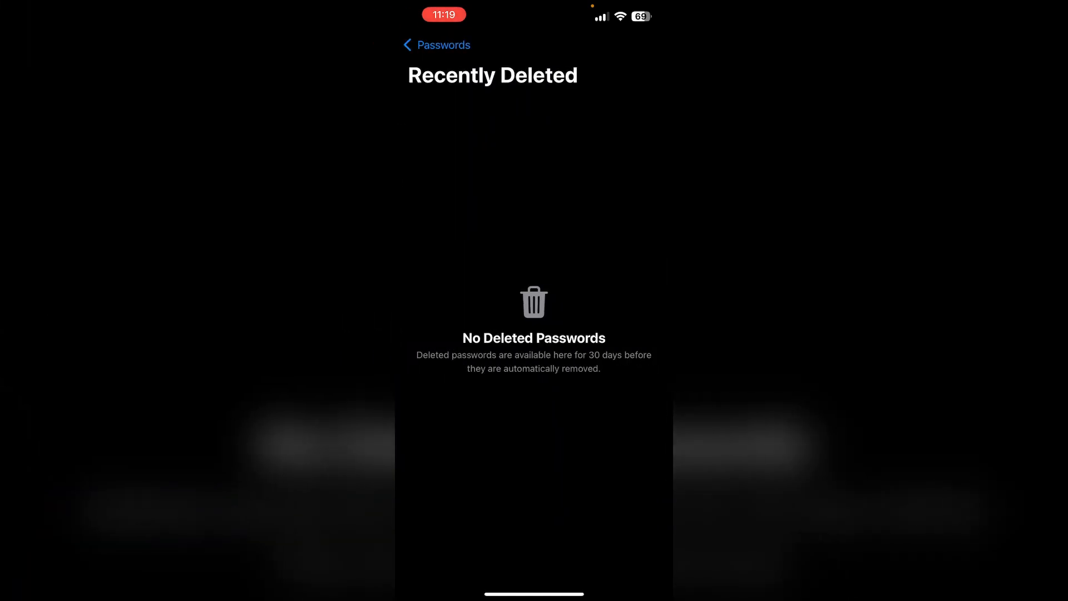
- Leave Passwords via the home screen and load the iCloud sign-in page in Safari
{"action": "left_click", "coordinate": [436, 45]}
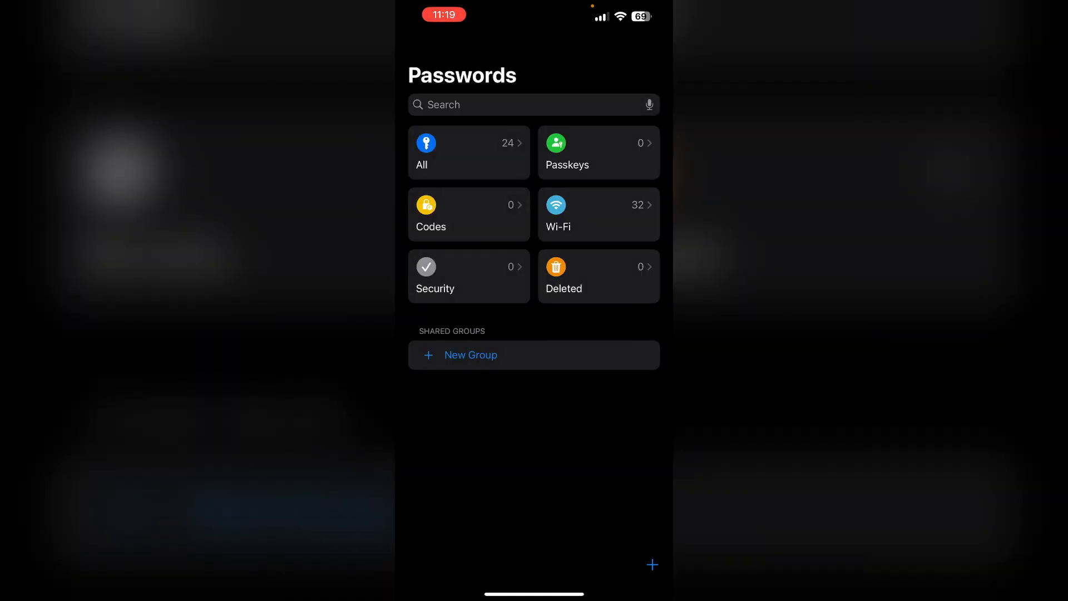
{"action": "left_click", "coordinate": [598, 276]}
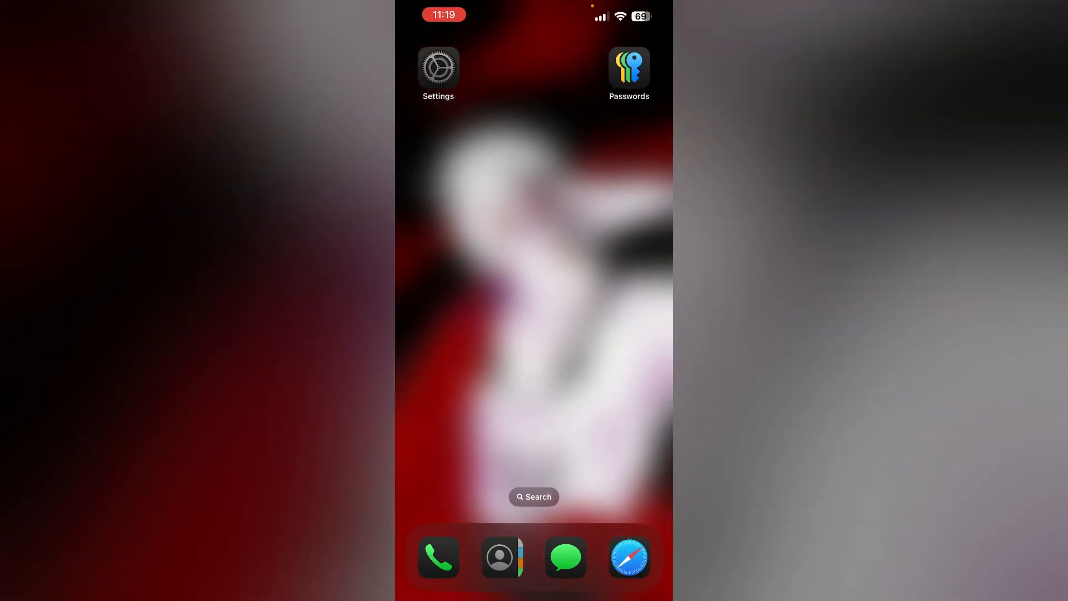
{"action": "left_click", "coordinate": [628, 558]}
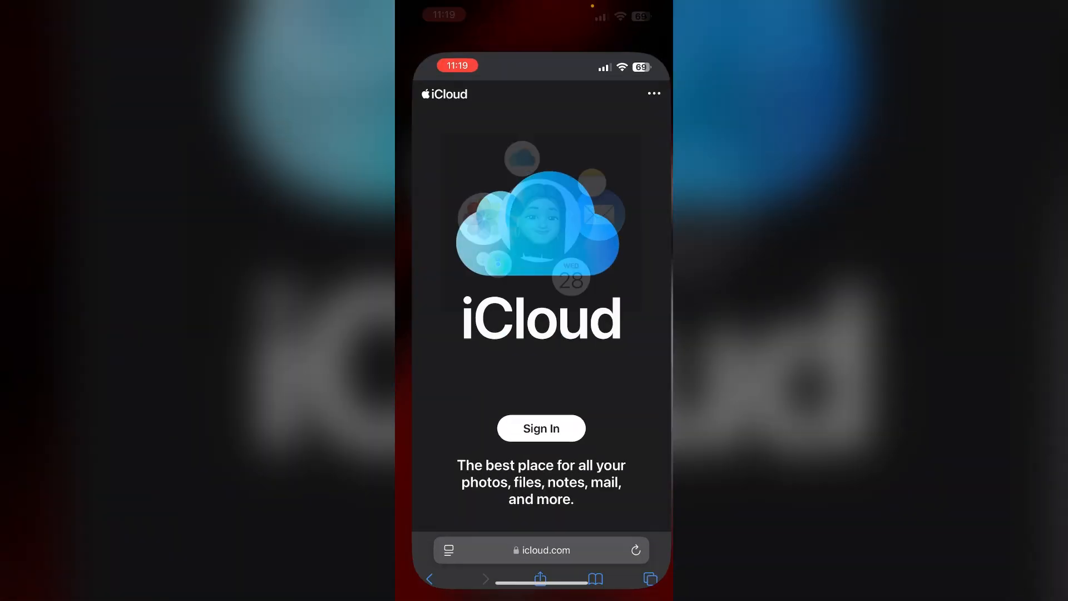